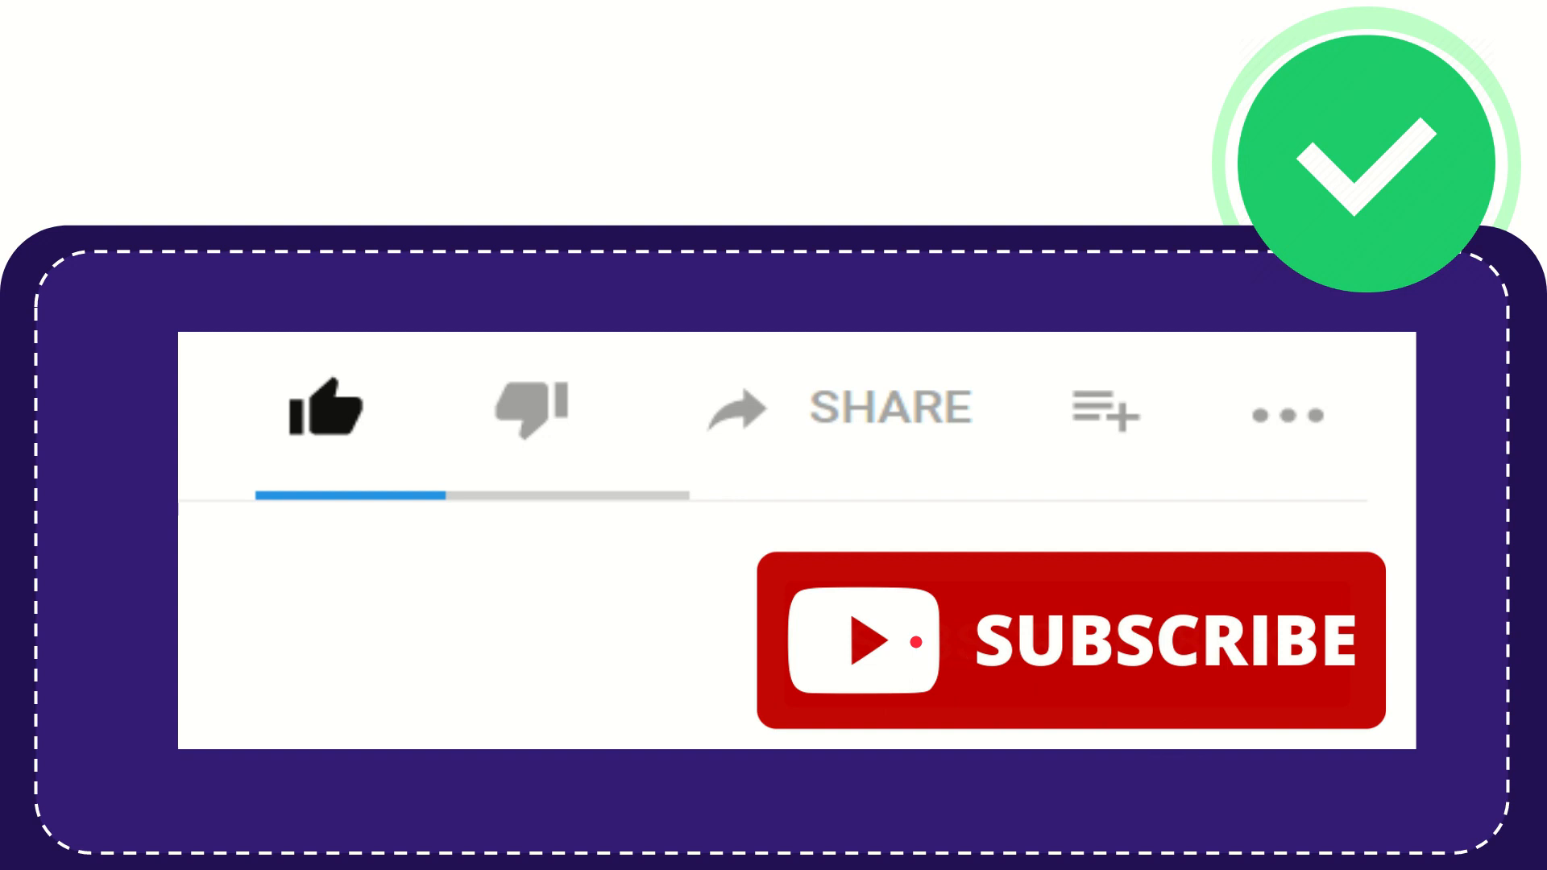
click(325, 410)
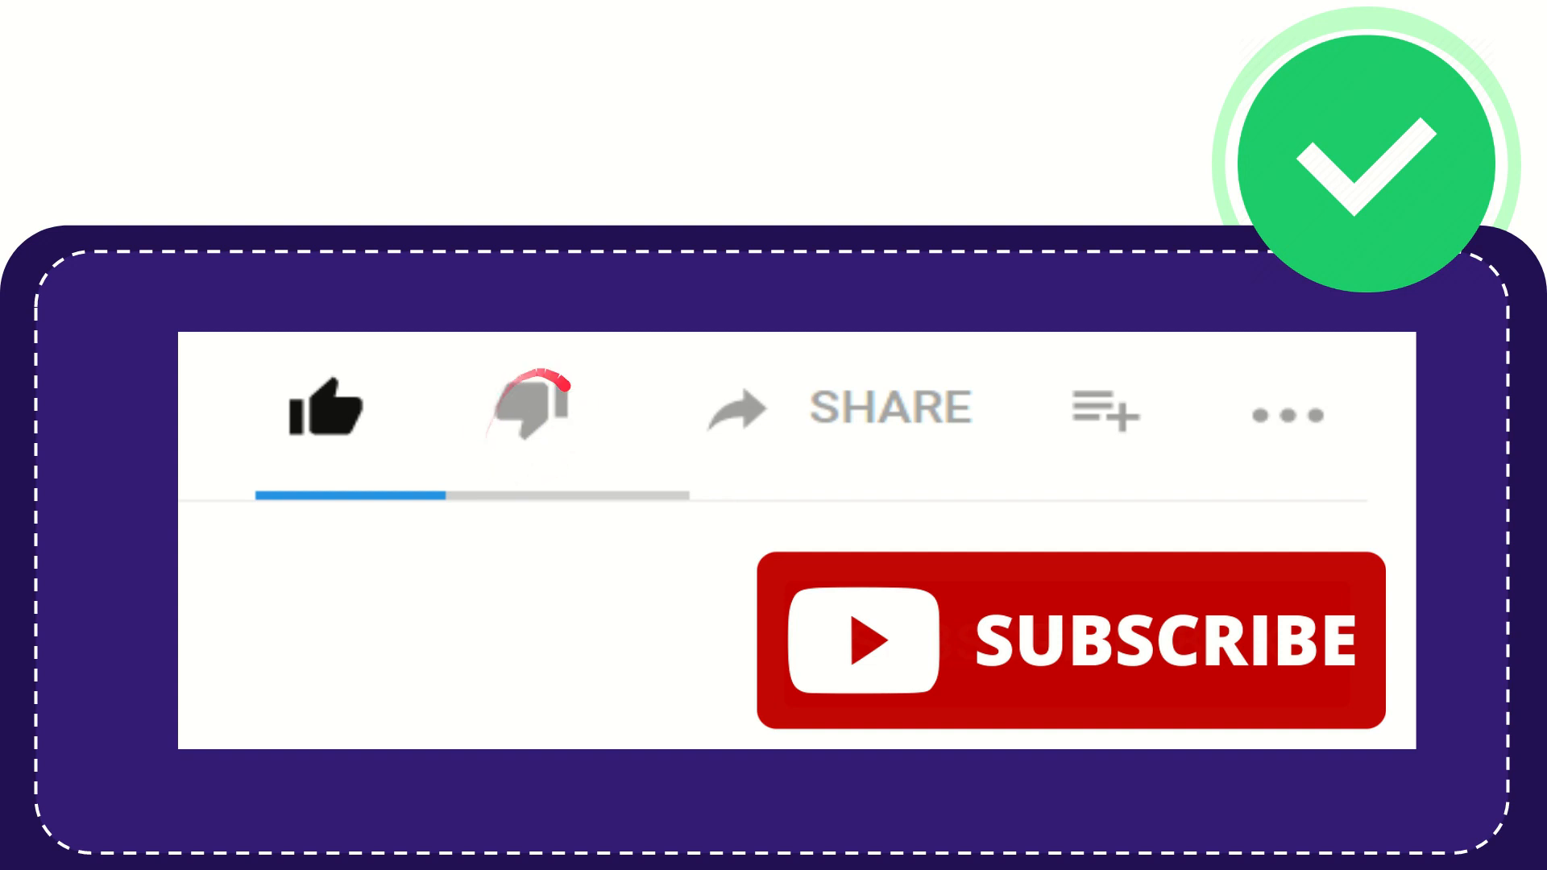
click(537, 416)
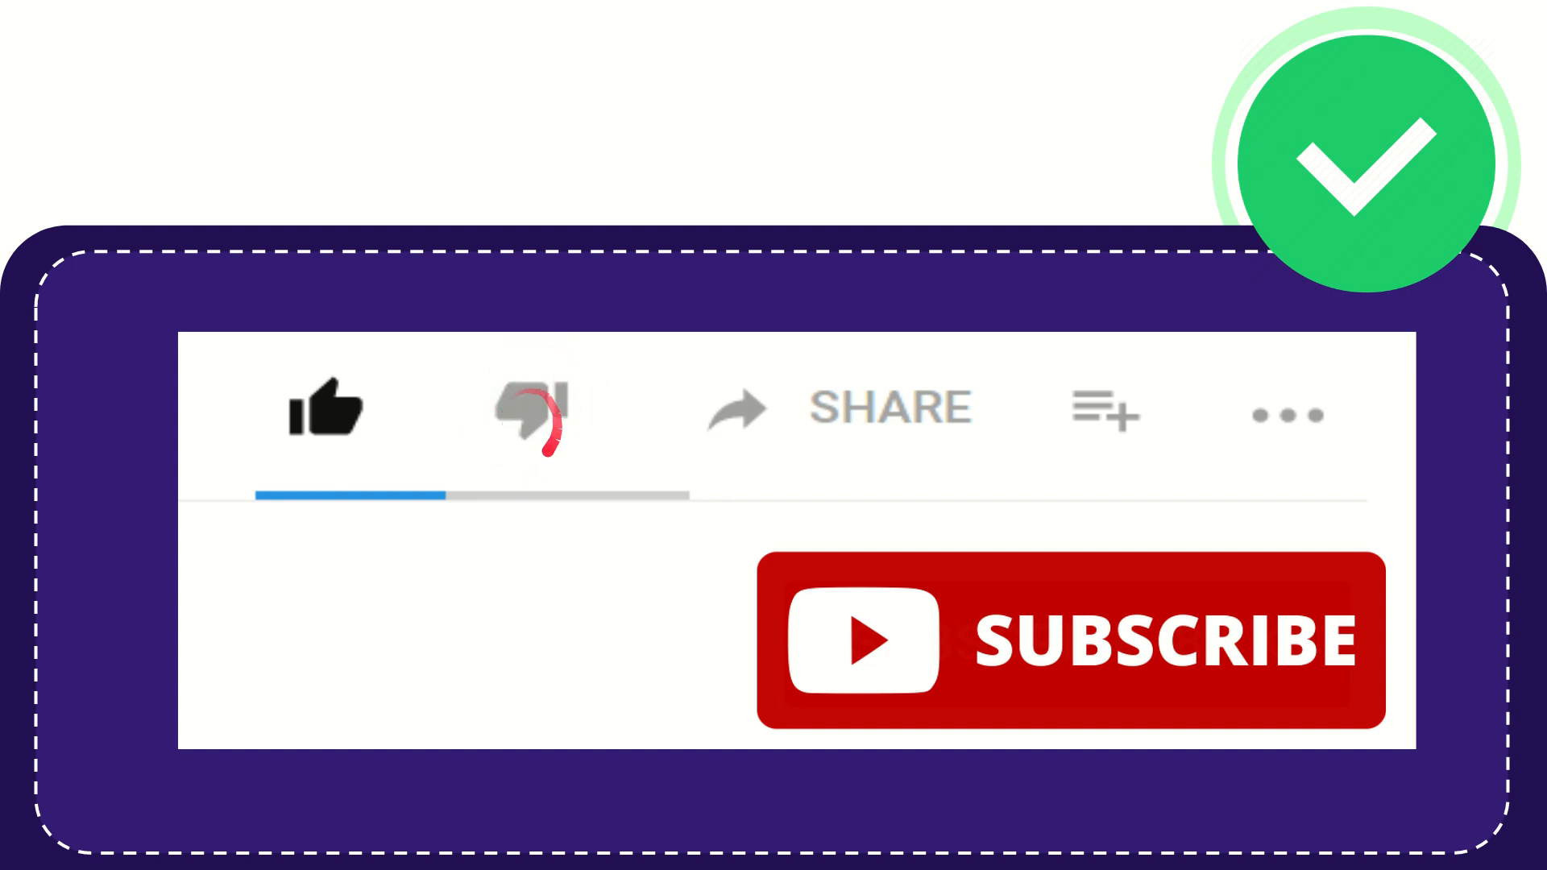